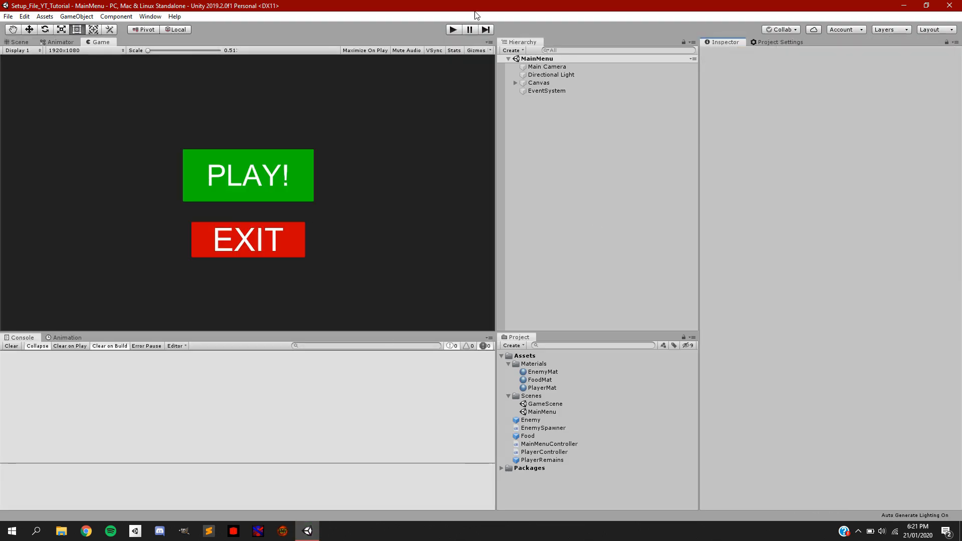
# Run the MainMenu scene in Play mode to preview the PLAY! and EXIT buttons
pyautogui.click(452, 29)
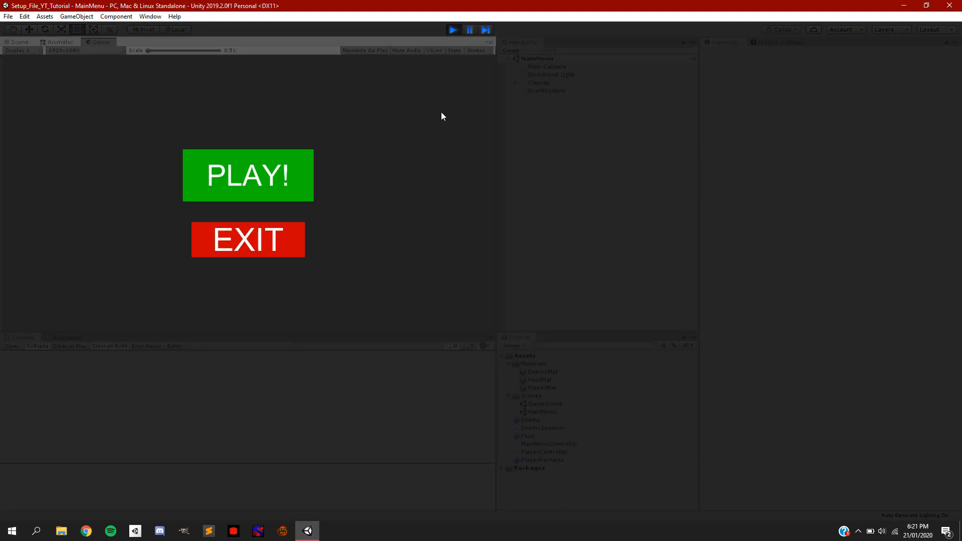
pyautogui.click(247, 175)
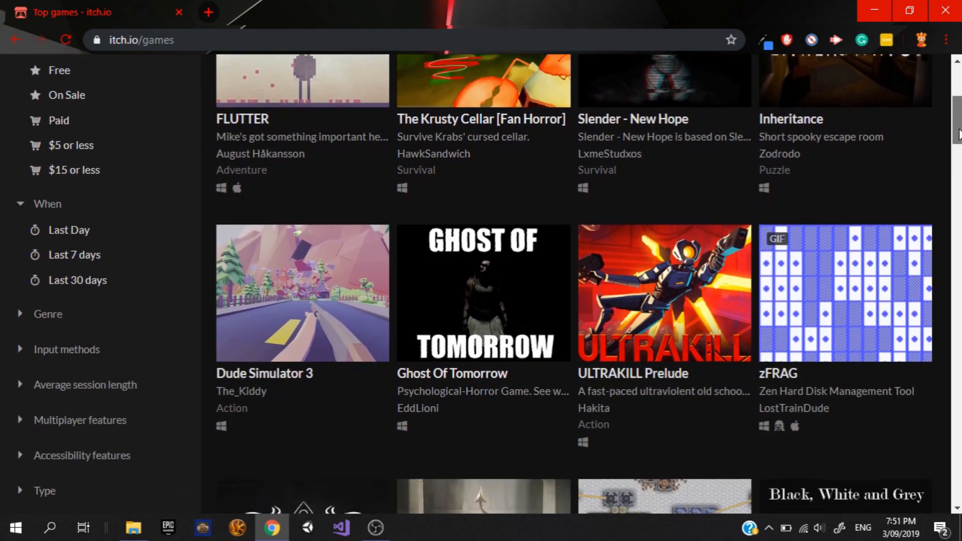
# Scroll down the Top games listing to titles like Mindustry and Vouivre
pyautogui.scroll(-3)
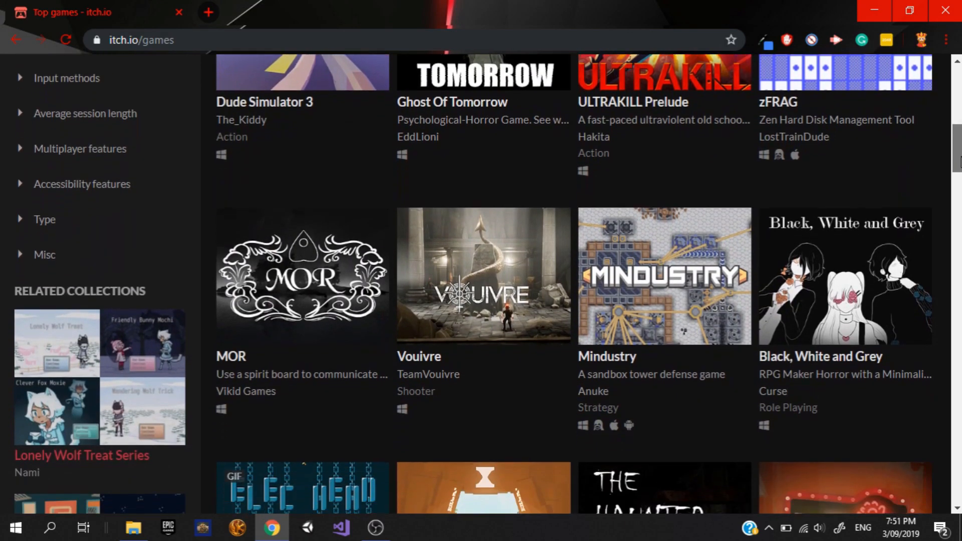
pyautogui.scroll(-3)
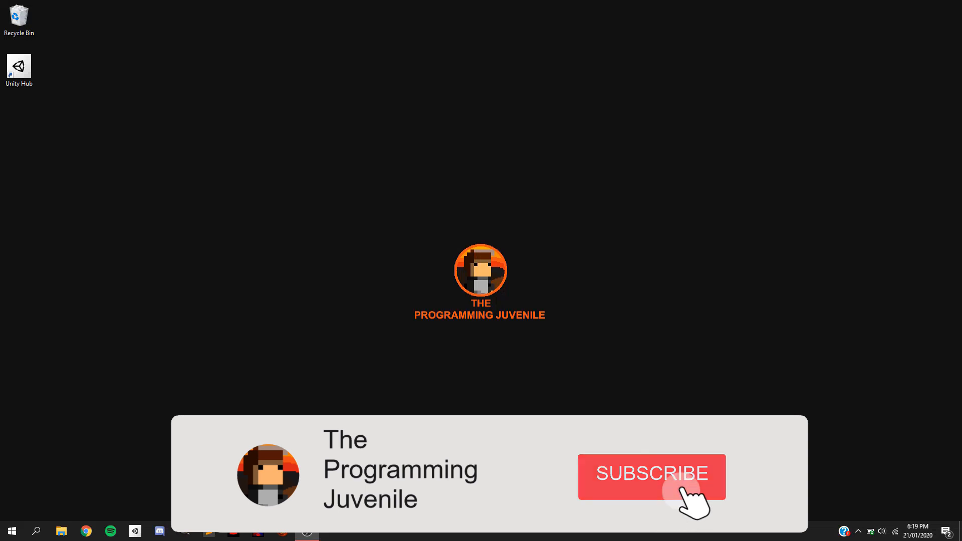
pyautogui.click(650, 477)
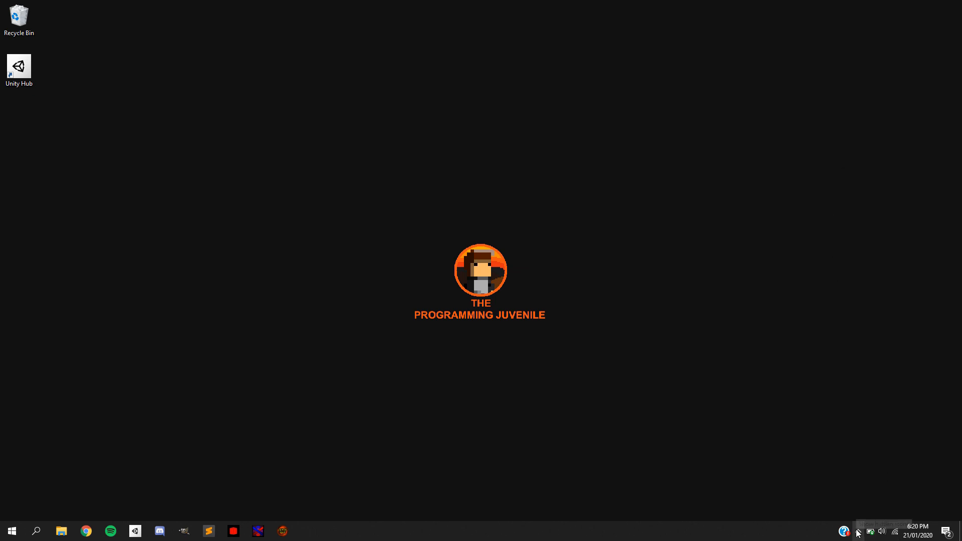
pyautogui.moveTo(768, 358)
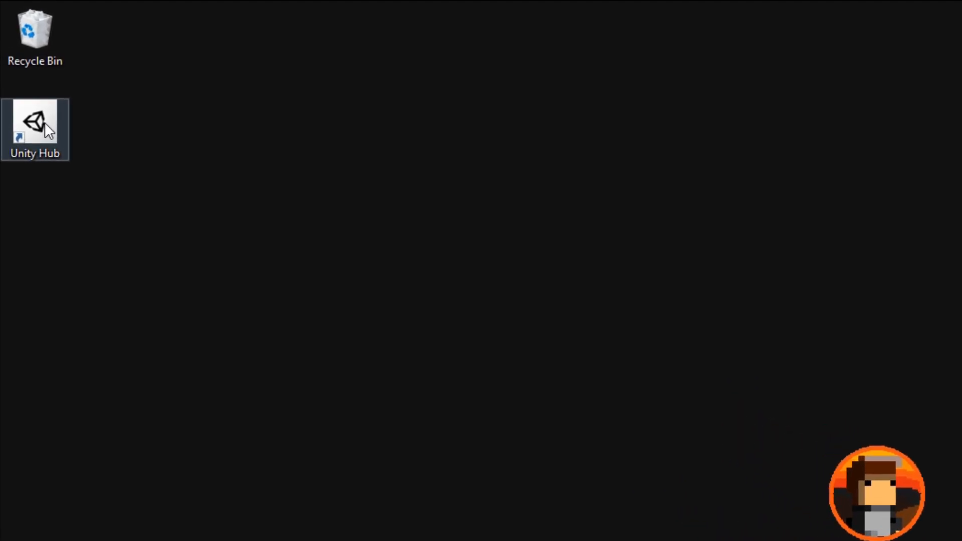
# Launch Unity Hub, cancel the new-project dialog, and show Setup_File_YT_Tutorial in Projects
pyautogui.doubleClick(35, 123)
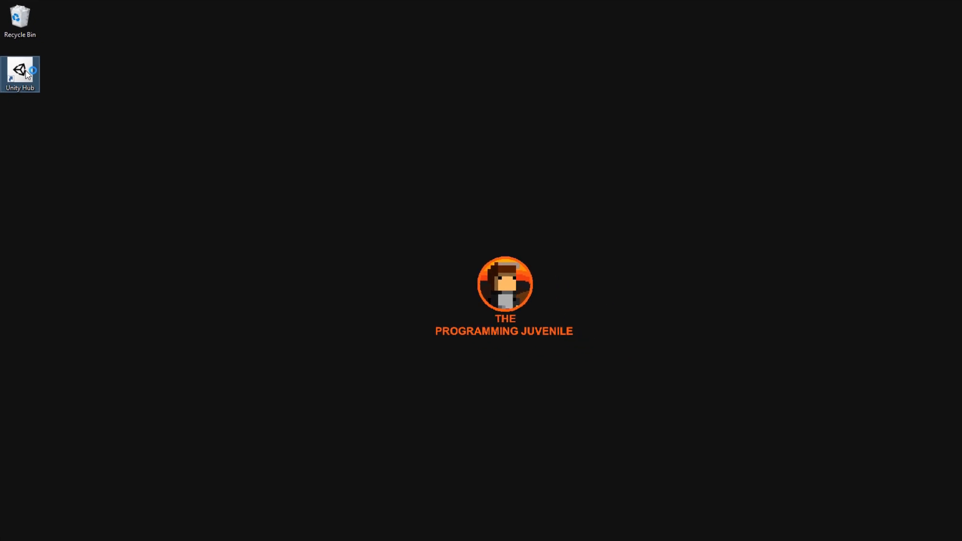
pyautogui.doubleClick(20, 73)
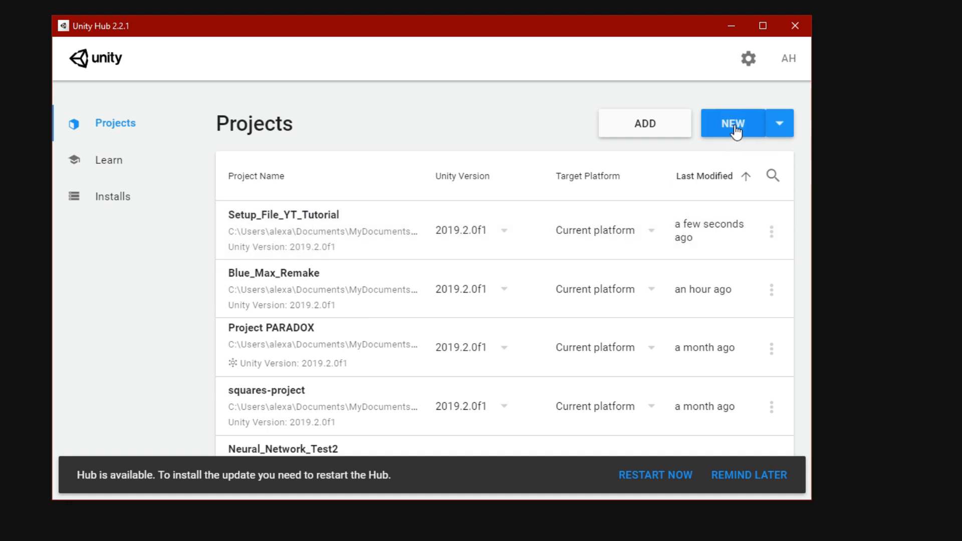
pyautogui.click(731, 122)
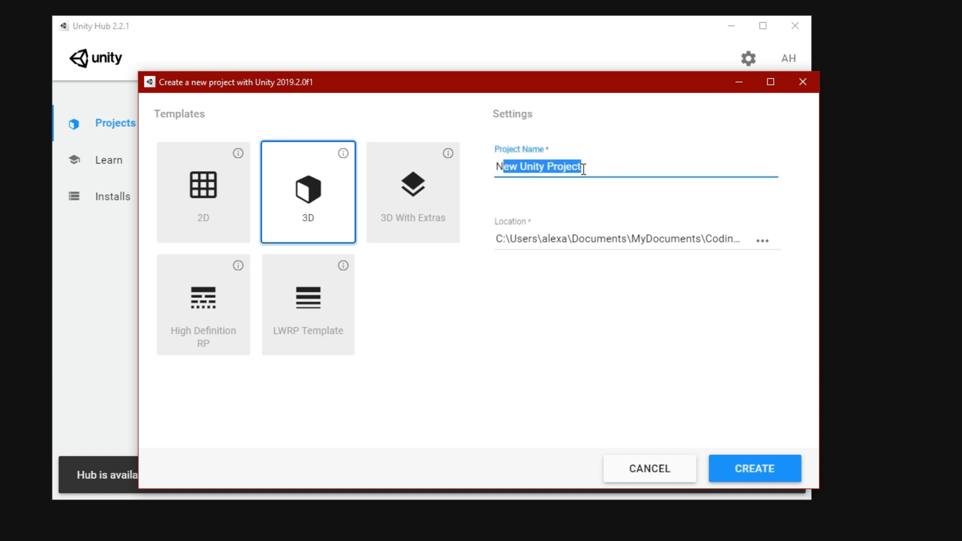
pyautogui.click(754, 468)
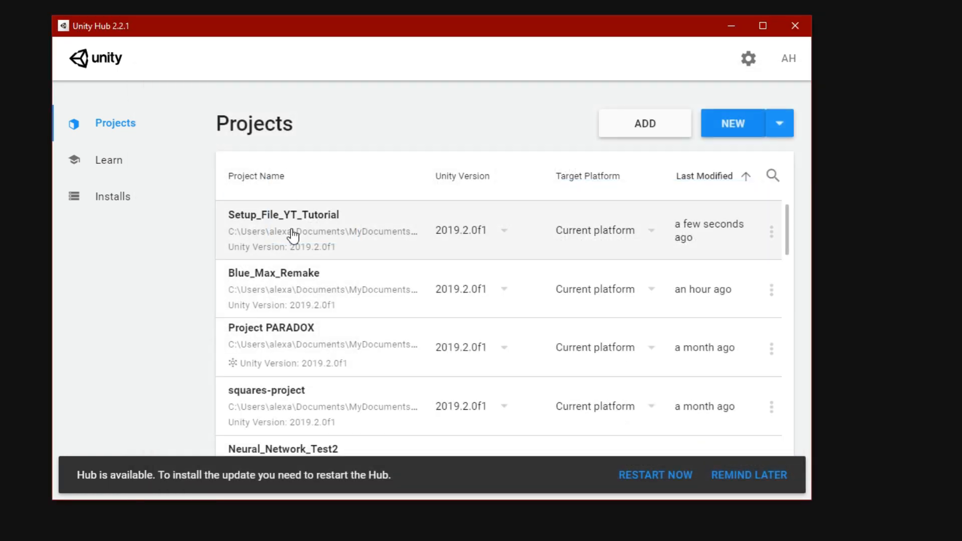